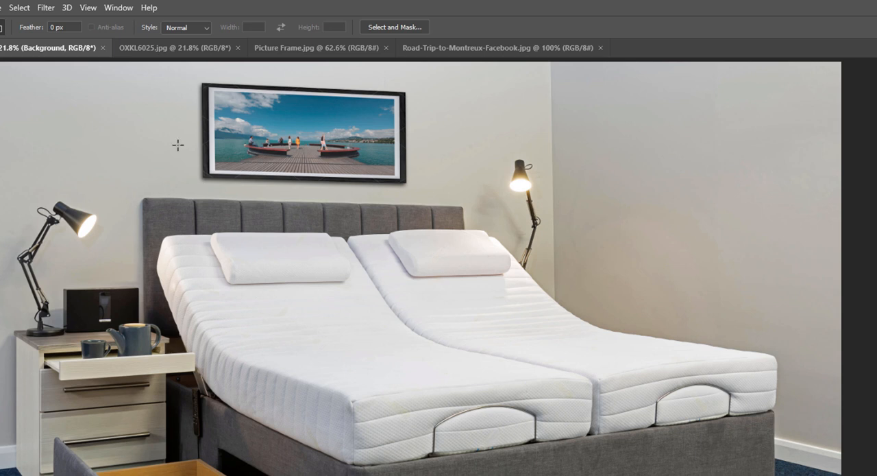
pyautogui.moveTo(182, 185)
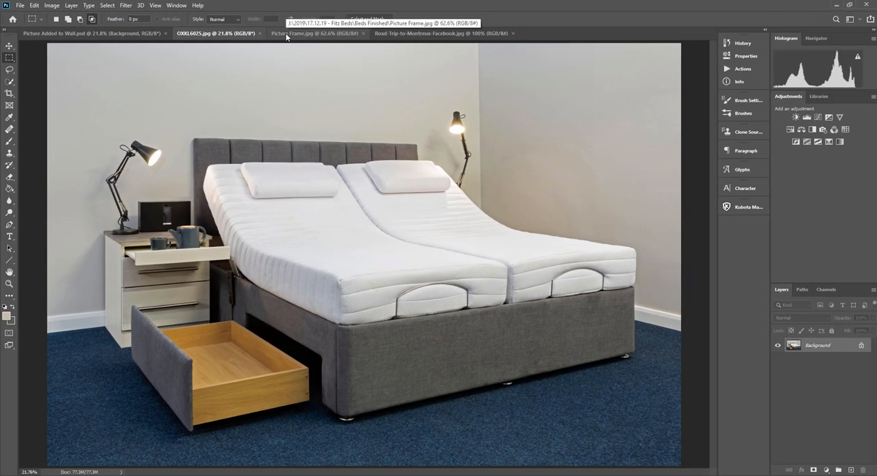
# Turn the traced outline of the frame in Picture Frame.jpg into a 1 px feathered selection
pyautogui.click(312, 33)
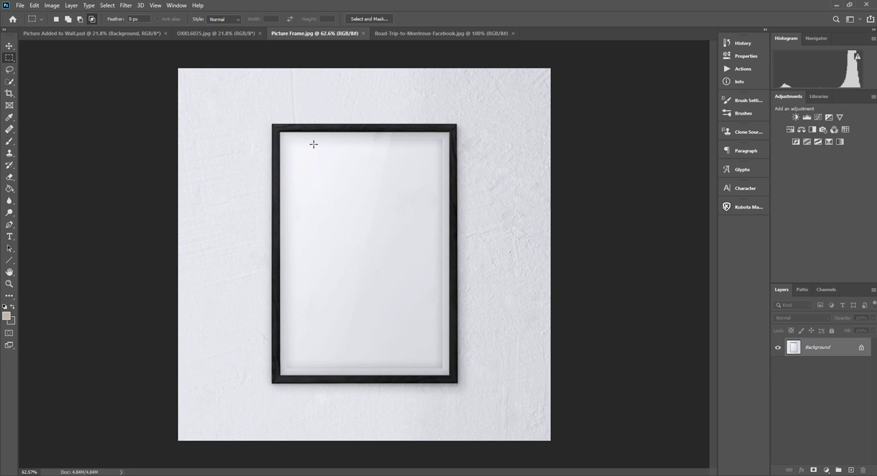
pyautogui.moveTo(279, 144)
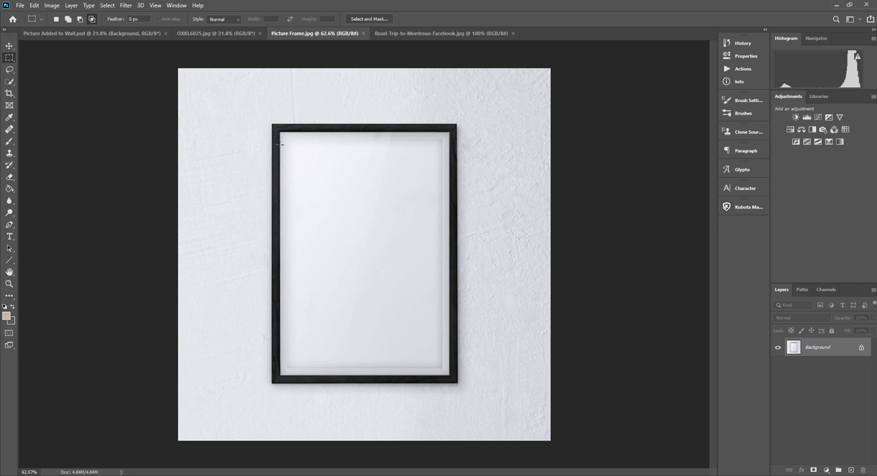
pyautogui.moveTo(19, 245)
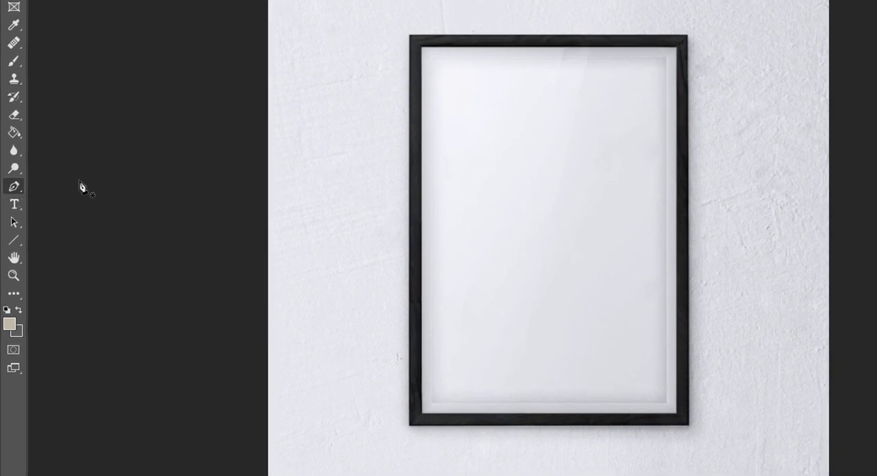
pyautogui.rightClick(541, 274)
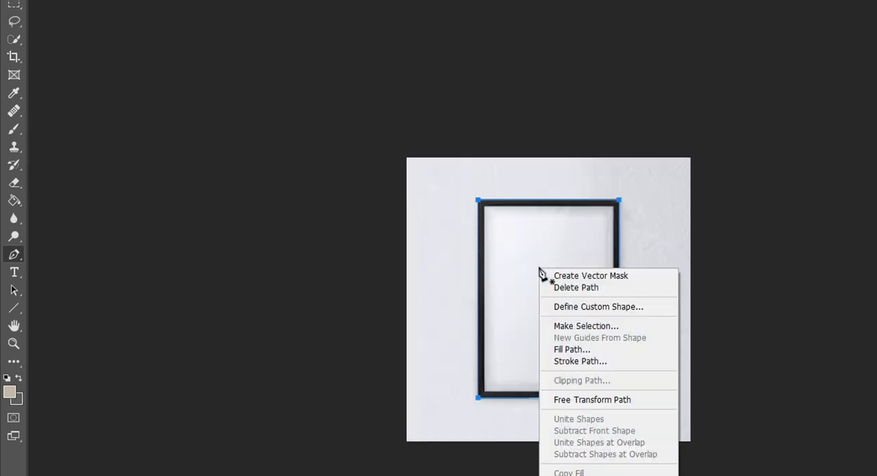
pyautogui.click(586, 325)
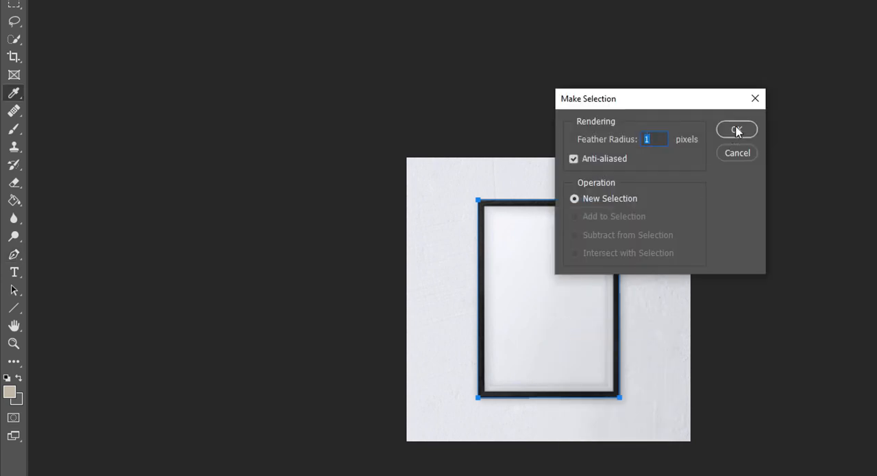
pyautogui.click(736, 129)
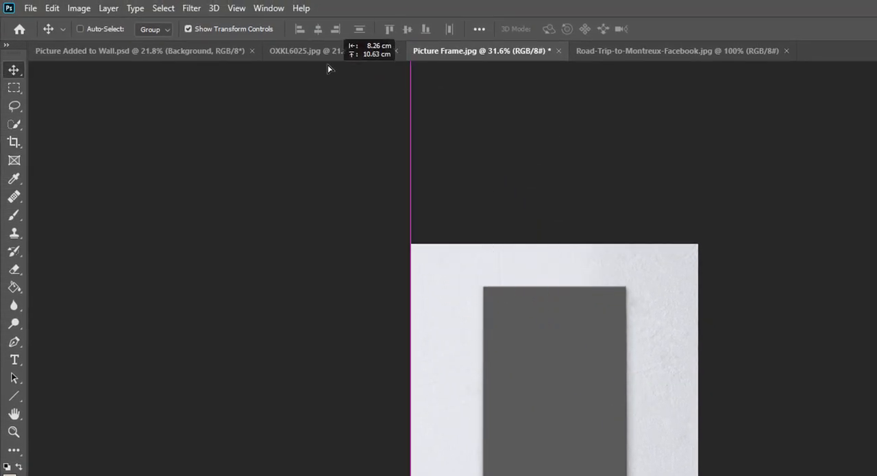
# Move the cut-out frame into the bedroom photo and stretch it wide above the headboard
pyautogui.click(308, 50)
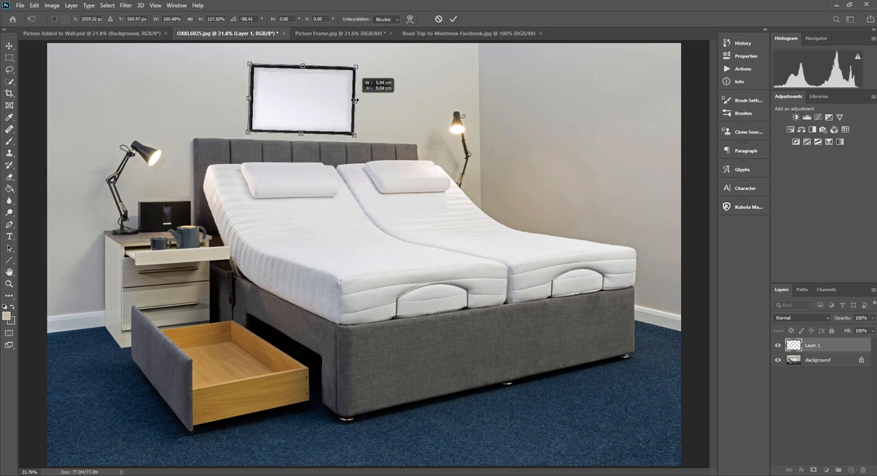
pyautogui.moveTo(356, 99); pyautogui.dragTo(383, 100)
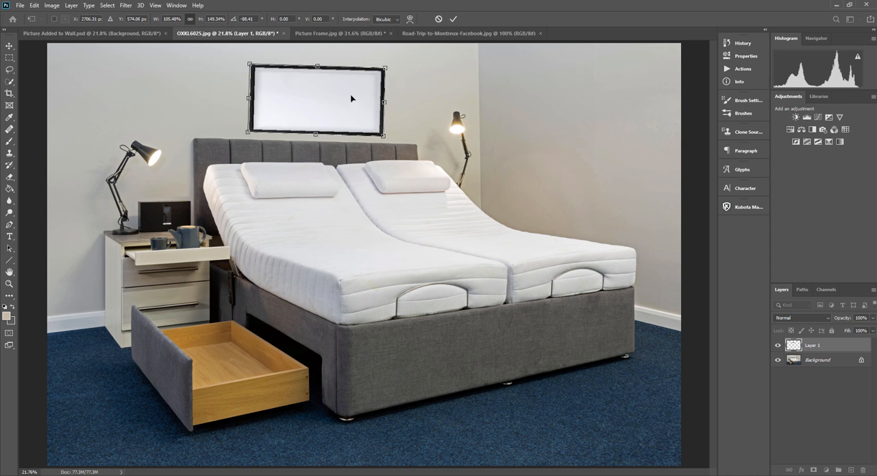
pyautogui.moveTo(351, 98); pyautogui.dragTo(312, 96)
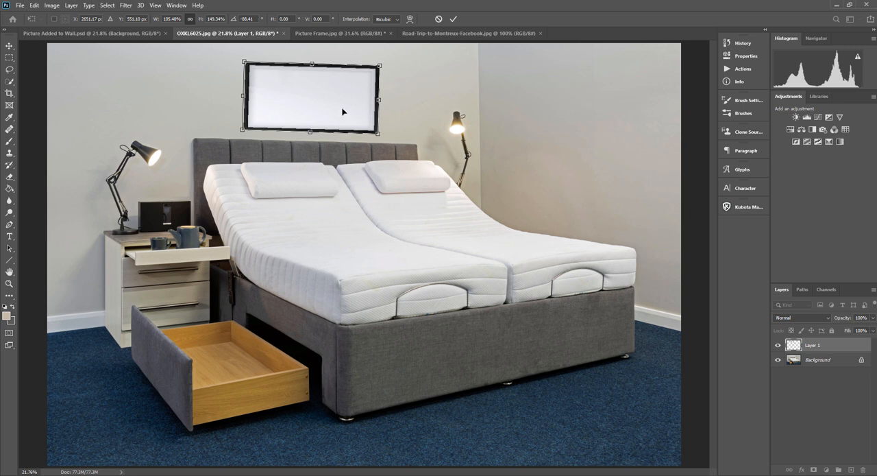
pyautogui.moveTo(380, 99)
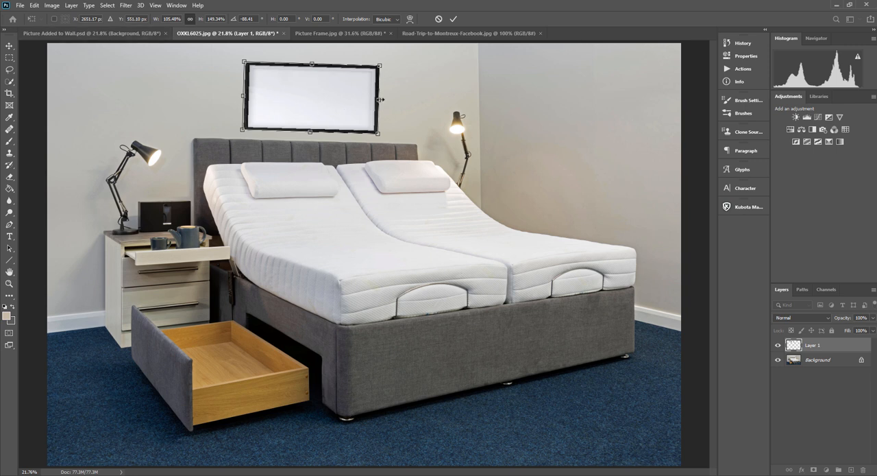
pyautogui.moveTo(381, 99); pyautogui.dragTo(384, 99)
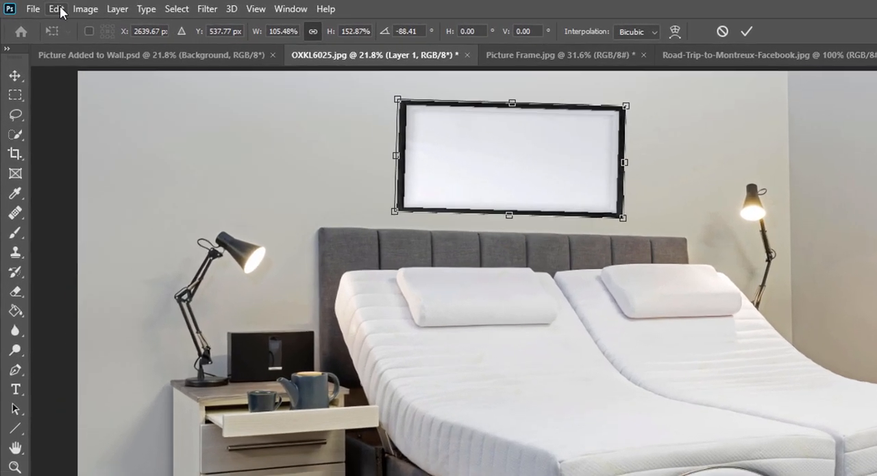
# Level the frame's edges using transform handles and the grid, then commit
pyautogui.click(57, 8)
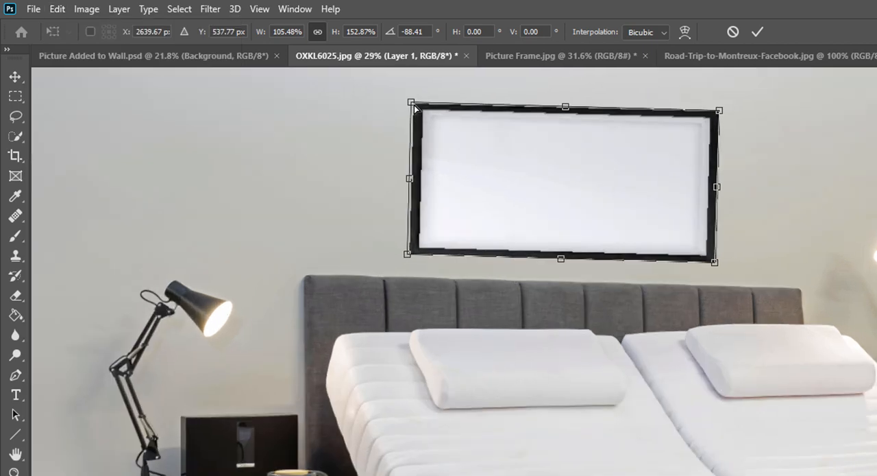
pyautogui.moveTo(409, 107); pyautogui.dragTo(406, 110)
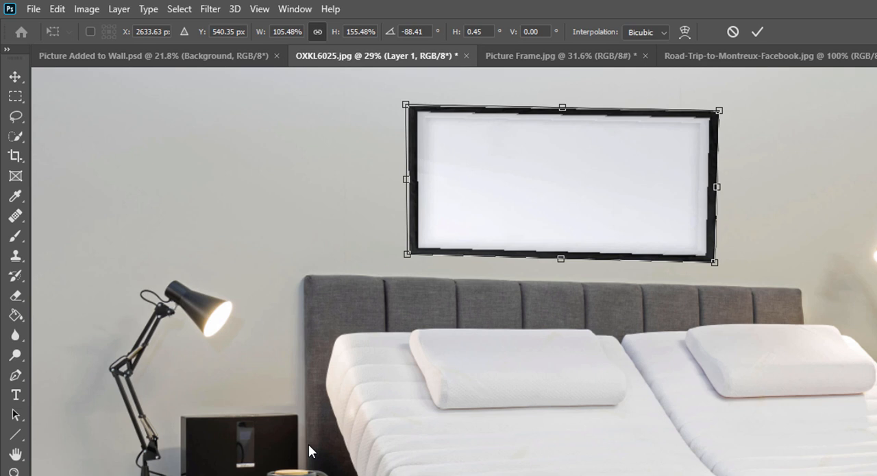
pyautogui.press("ctrl+'")
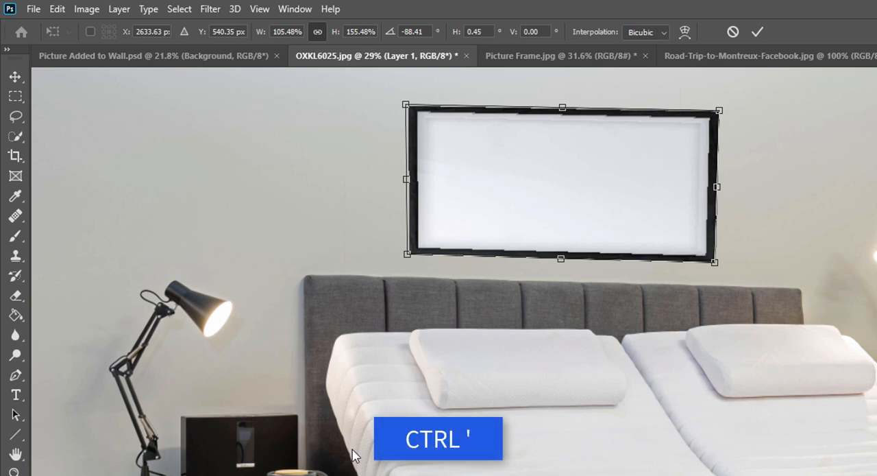
pyautogui.press("ctrl+'")
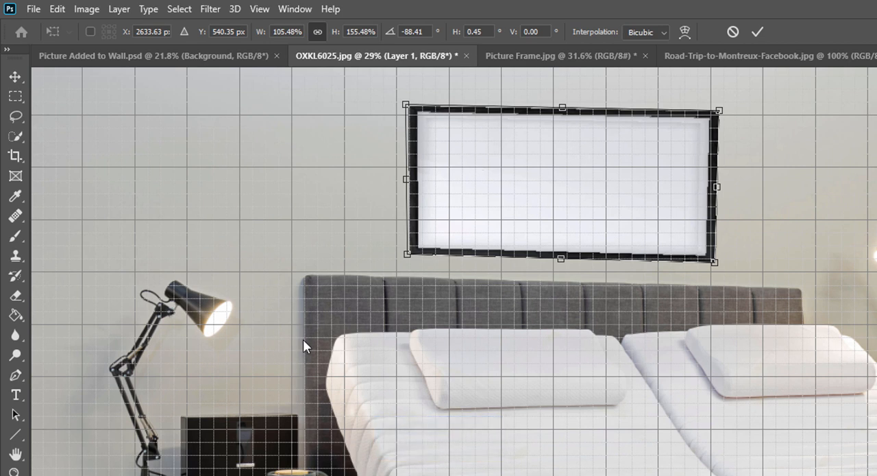
pyautogui.moveTo(720, 113)
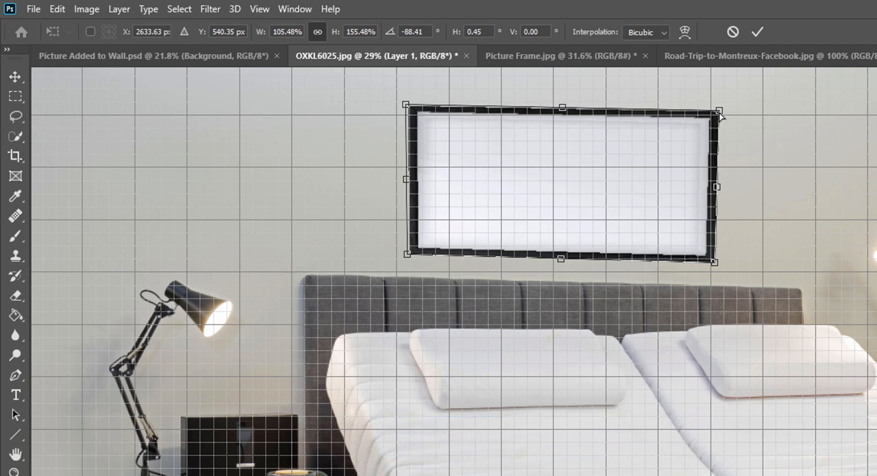
pyautogui.moveTo(718, 111); pyautogui.dragTo(718, 113)
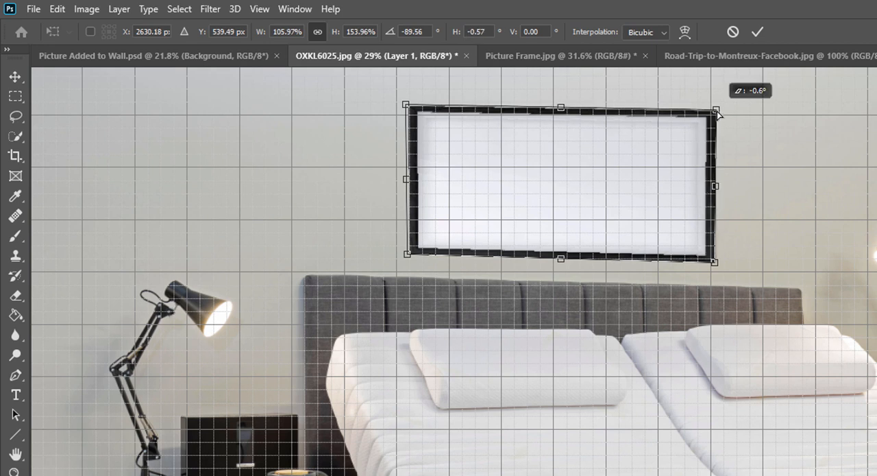
pyautogui.moveTo(718, 111); pyautogui.dragTo(719, 113)
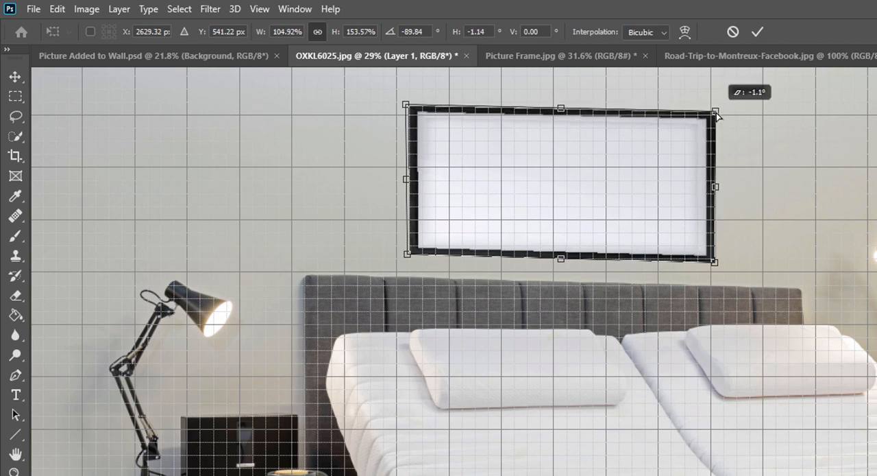
pyautogui.moveTo(813, 309)
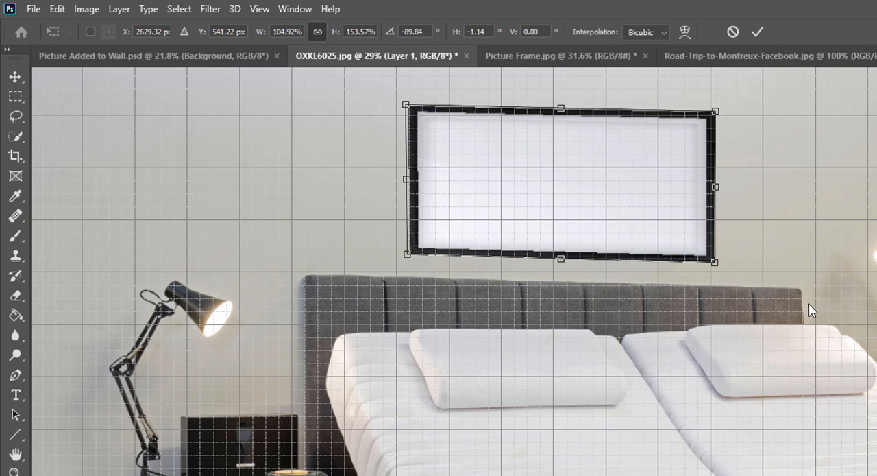
pyautogui.moveTo(718, 117)
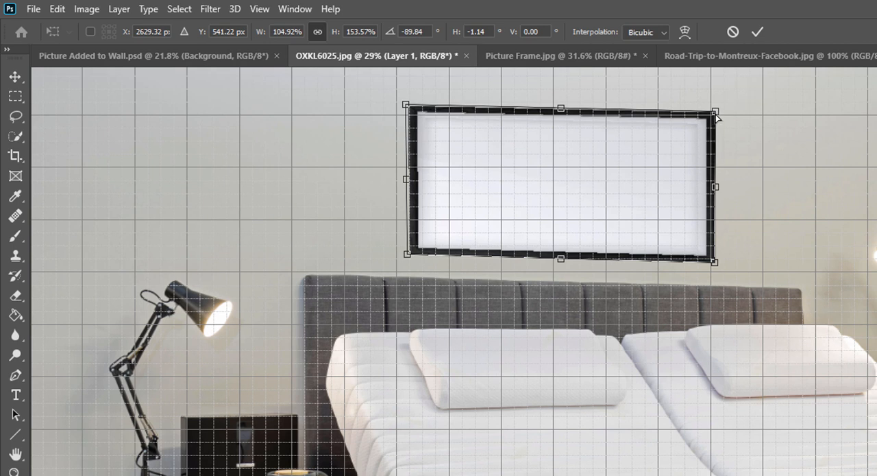
pyautogui.moveTo(719, 111); pyautogui.dragTo(714, 124)
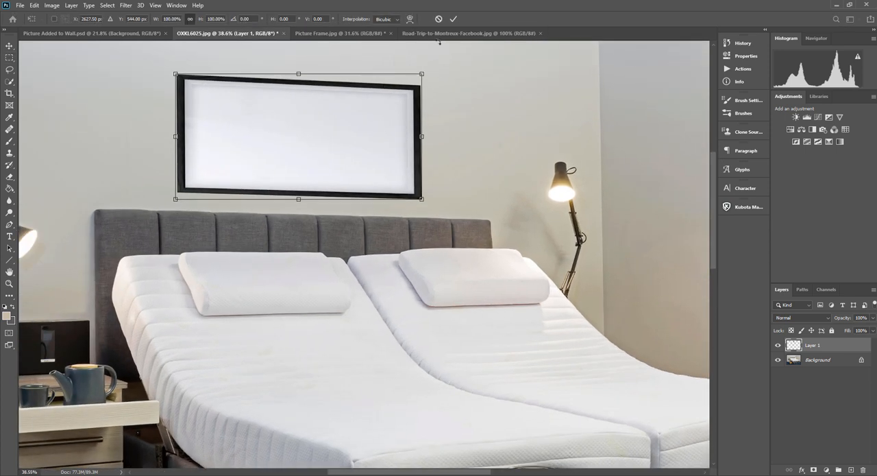
pyautogui.moveTo(410, 19)
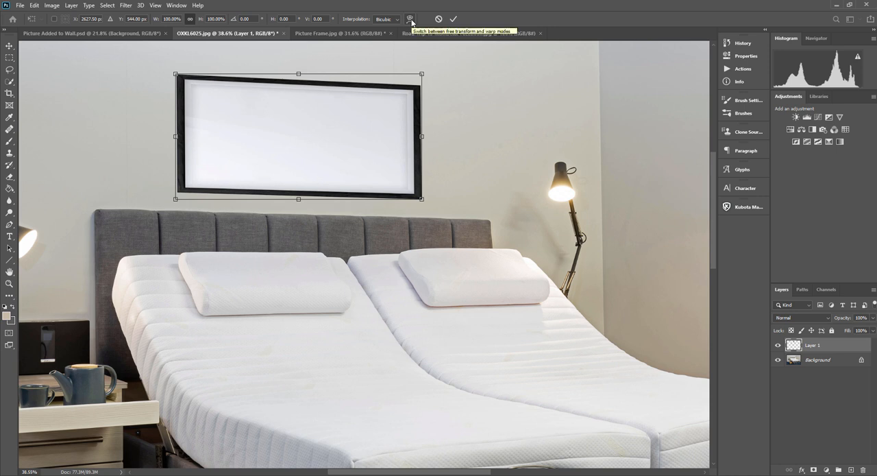
pyautogui.click(410, 19)
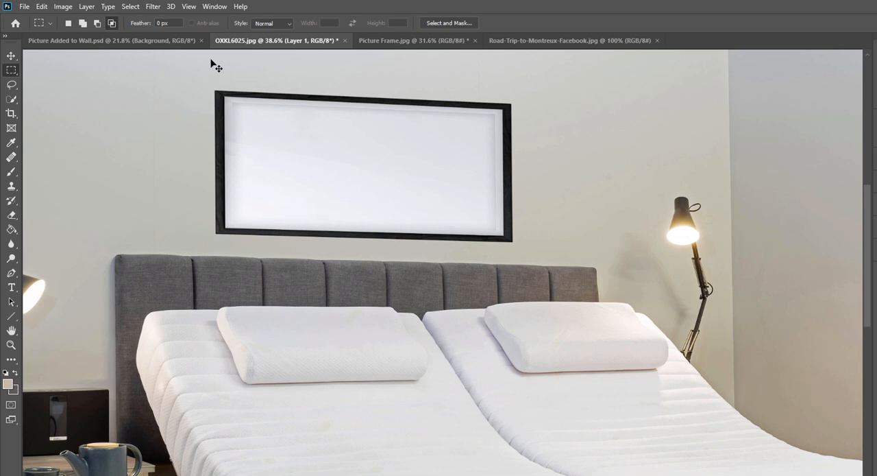
# Tilt the frame into a slight perspective on the wall
pyautogui.click(41, 6)
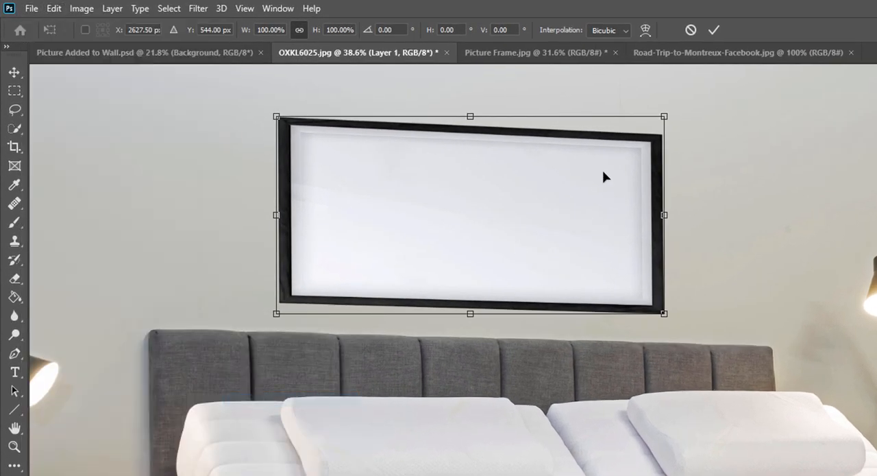
pyautogui.moveTo(664, 117); pyautogui.dragTo(663, 125)
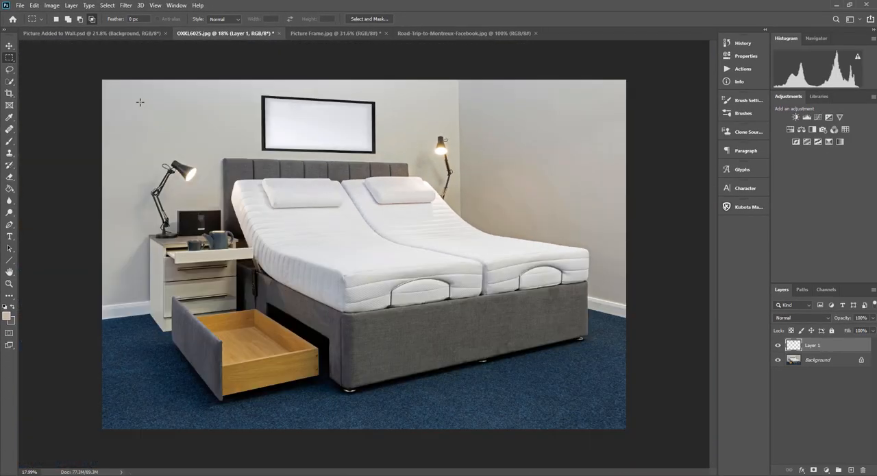
pyautogui.press('ctrl++')
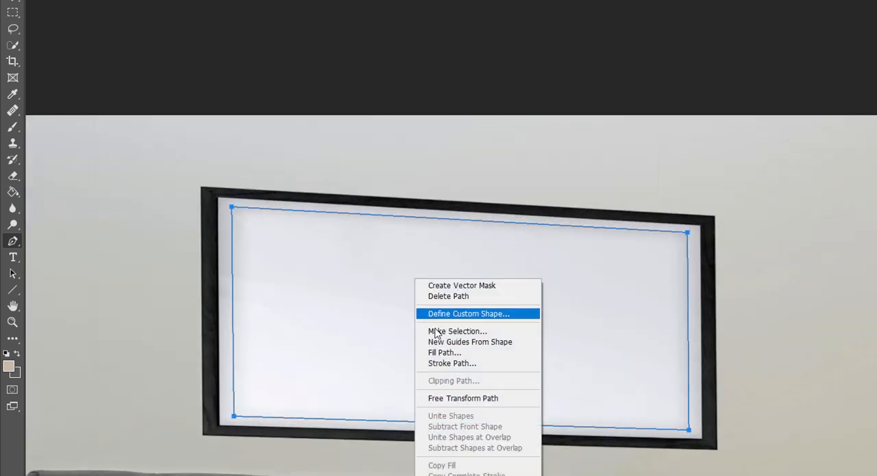
pyautogui.moveTo(457, 331)
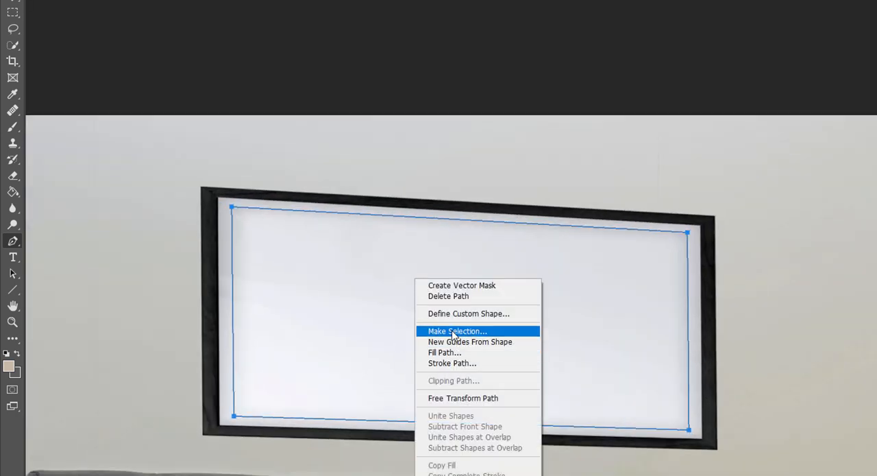
# Convert the frame's traced inner white opening path into a selection
pyautogui.click(456, 331)
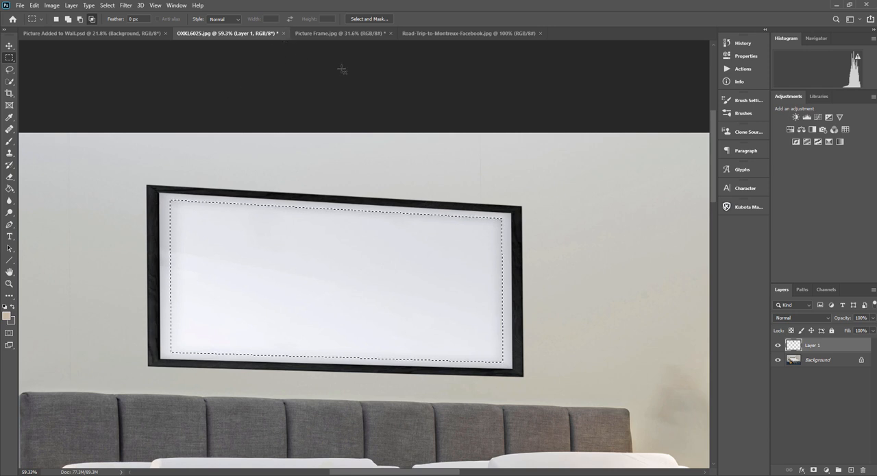
# Select and copy the entire lake pier photo from the Road-Trip tab
pyautogui.click(470, 33)
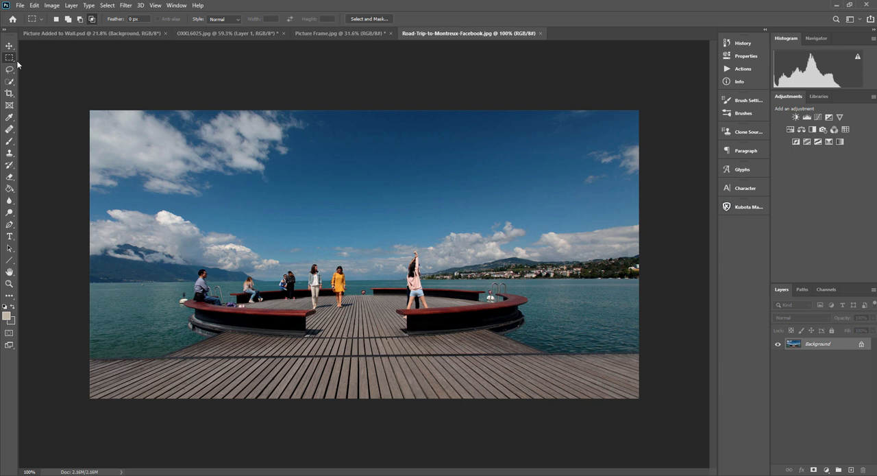
pyautogui.moveTo(50, 76)
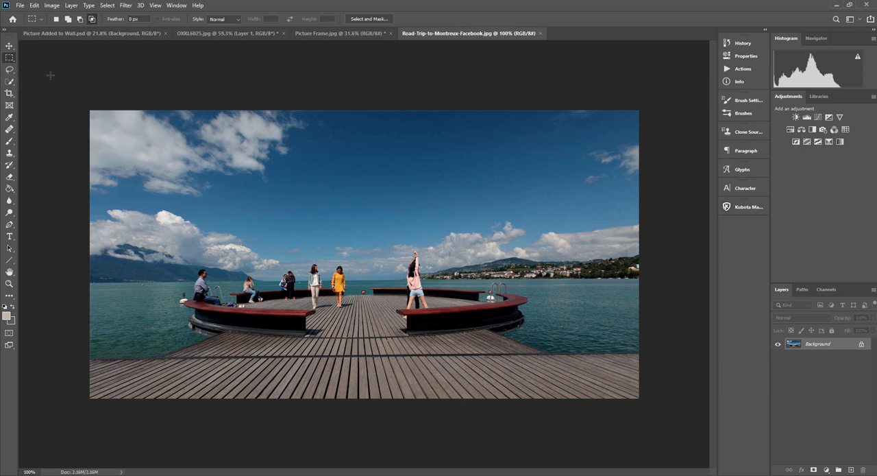
pyautogui.press('ctrl+a')
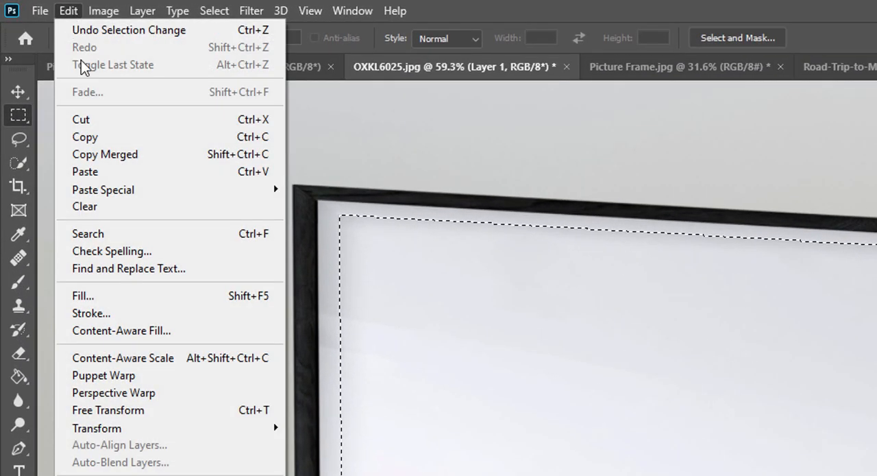
pyautogui.moveTo(103, 189)
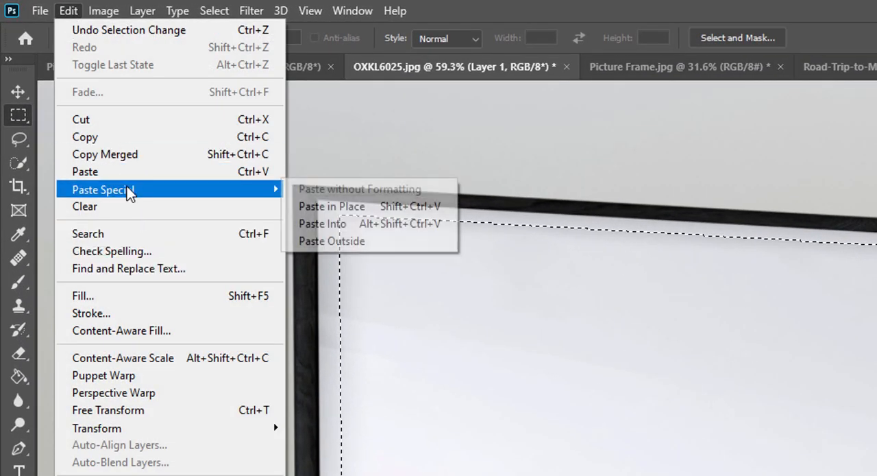
pyautogui.moveTo(322, 224)
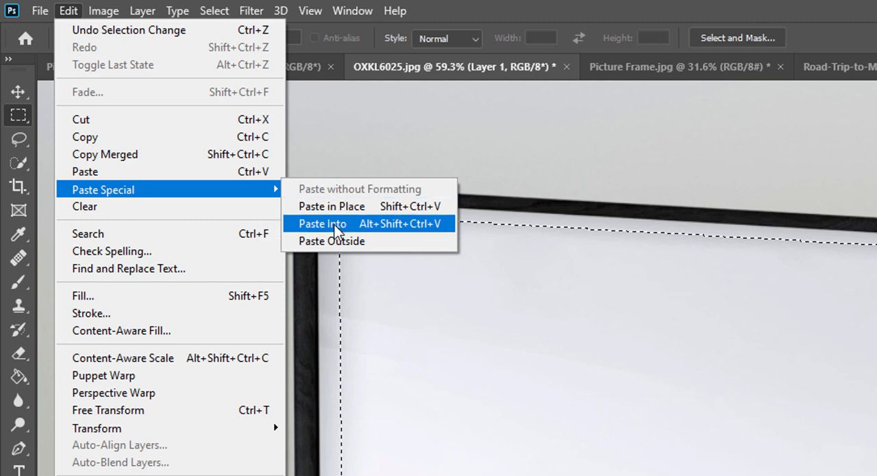
# Paste the pier photo into the frame's inner selection with Paste Into
pyautogui.click(323, 224)
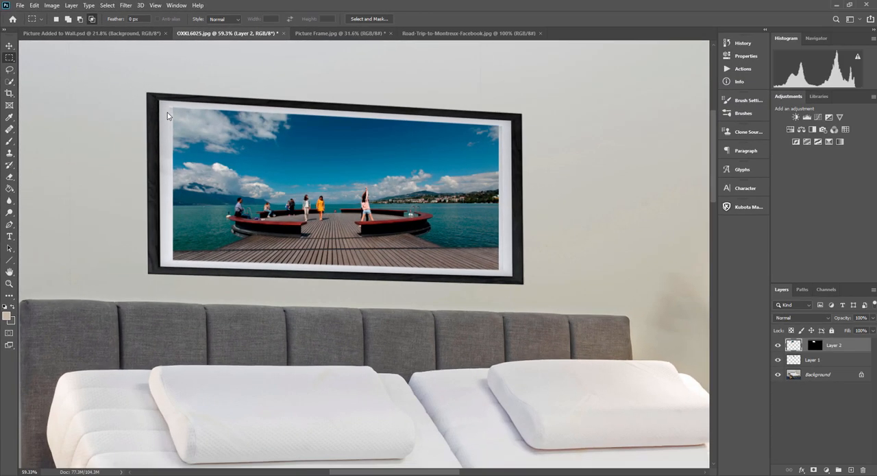
pyautogui.moveTo(167, 113)
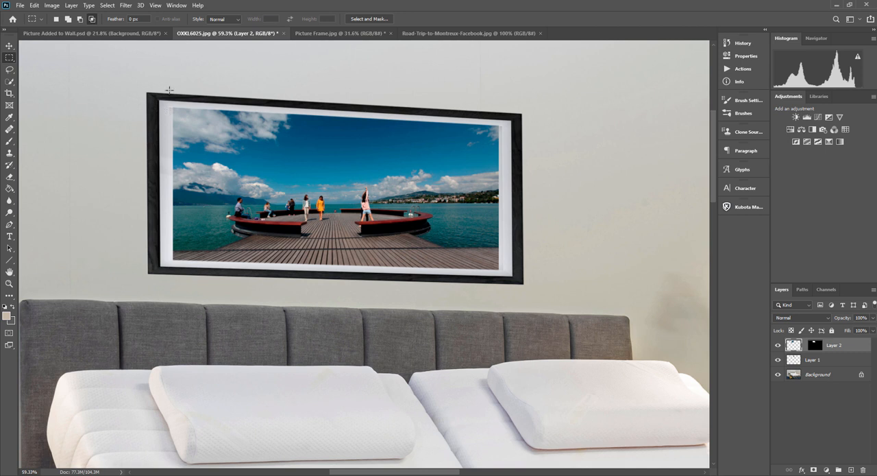
pyautogui.press('ctrl+t')
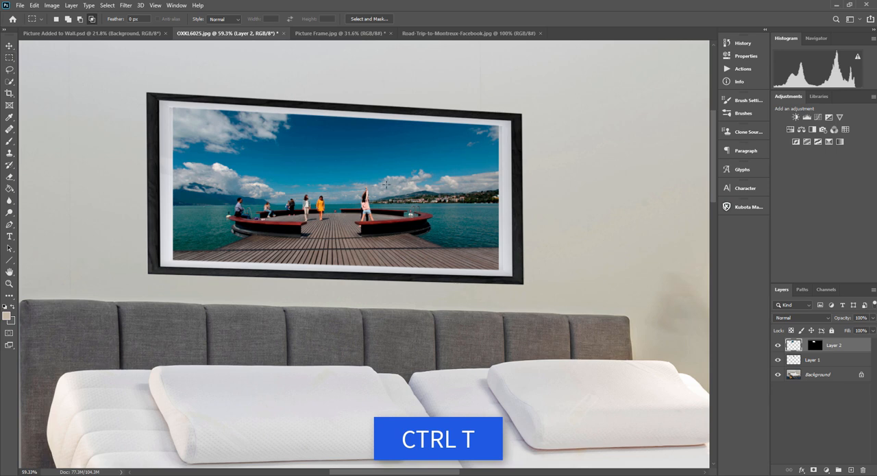
# Distort the pier photo's top-left, top-right and bottom-right corners to match the frame
pyautogui.press('ctrl+t')
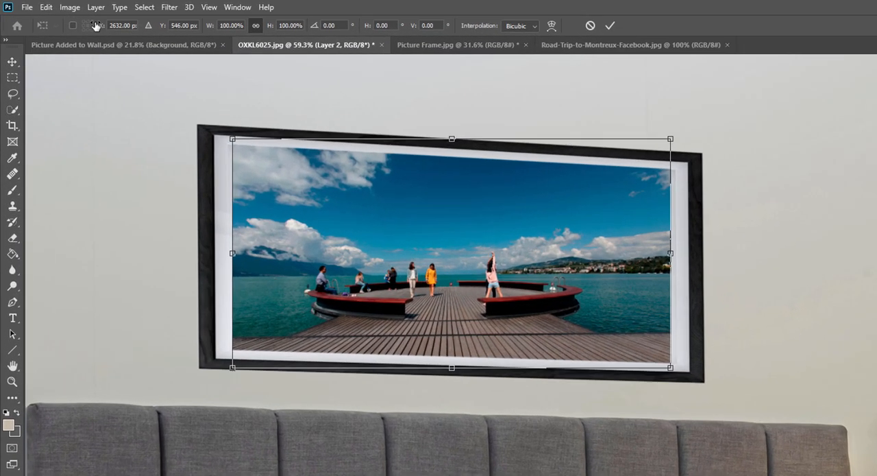
pyautogui.click(46, 7)
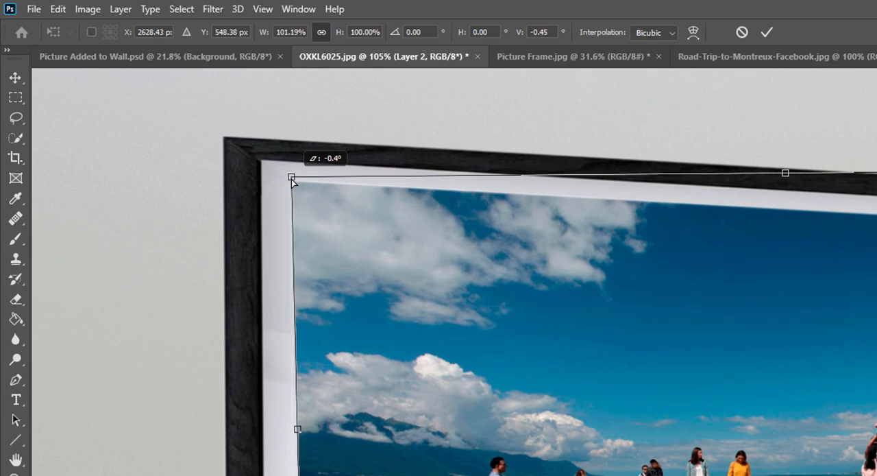
pyautogui.moveTo(291, 176); pyautogui.dragTo(291, 183)
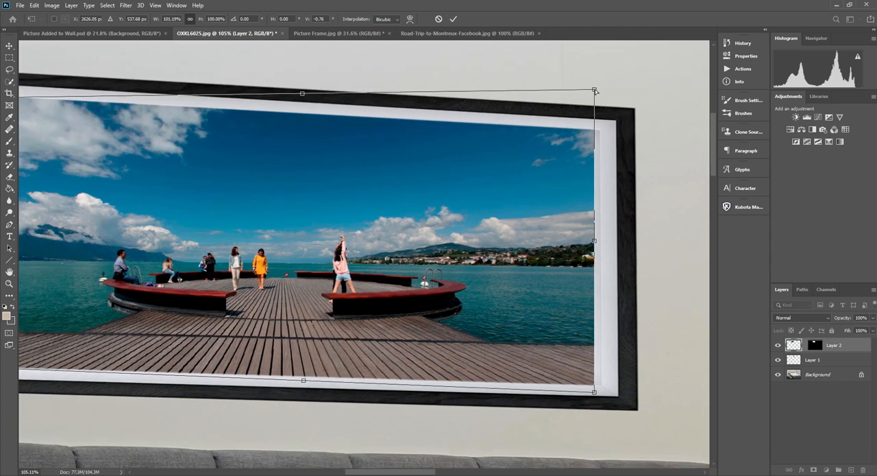
pyautogui.moveTo(594, 91); pyautogui.dragTo(598, 130)
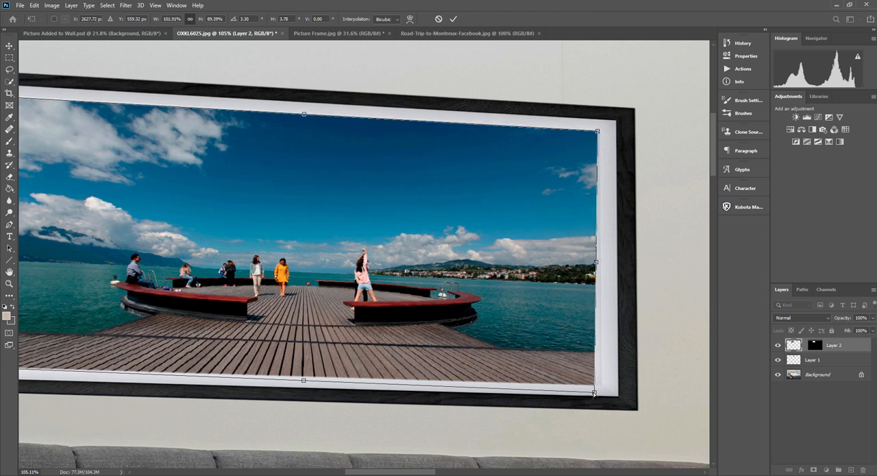
pyautogui.moveTo(595, 392); pyautogui.dragTo(601, 386)
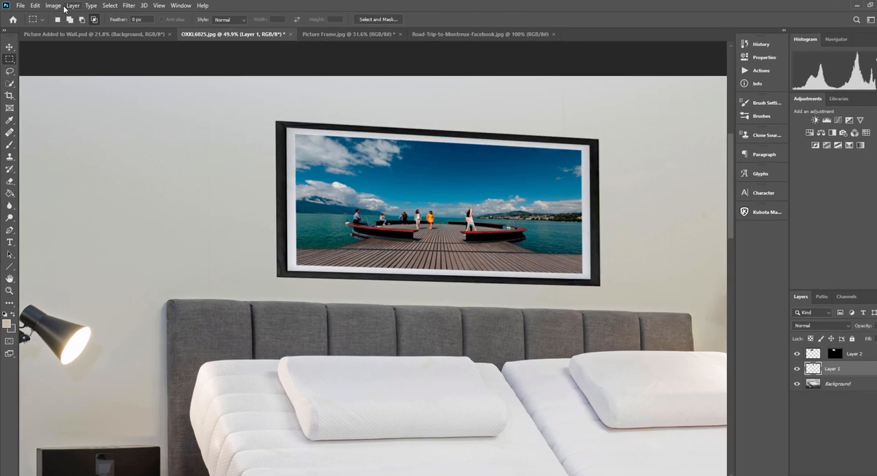
# Add a Drop Shadow layer style to the frame layer, Layer 1
pyautogui.click(72, 5)
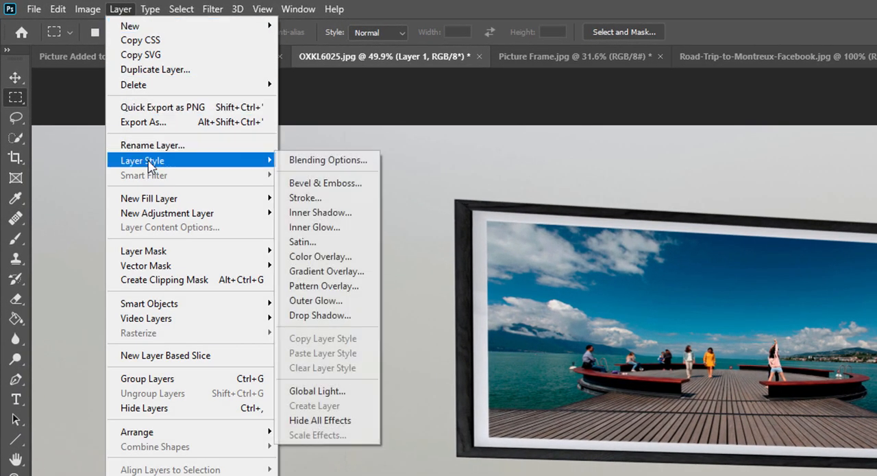
pyautogui.moveTo(319, 316)
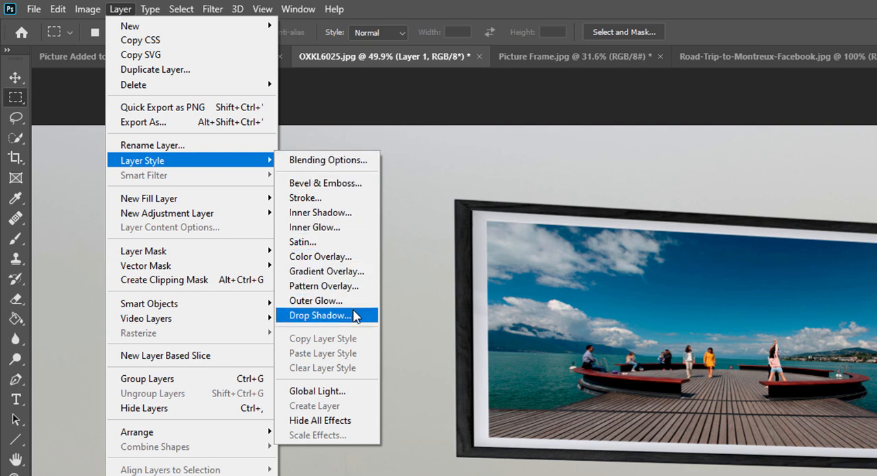
pyautogui.click(318, 315)
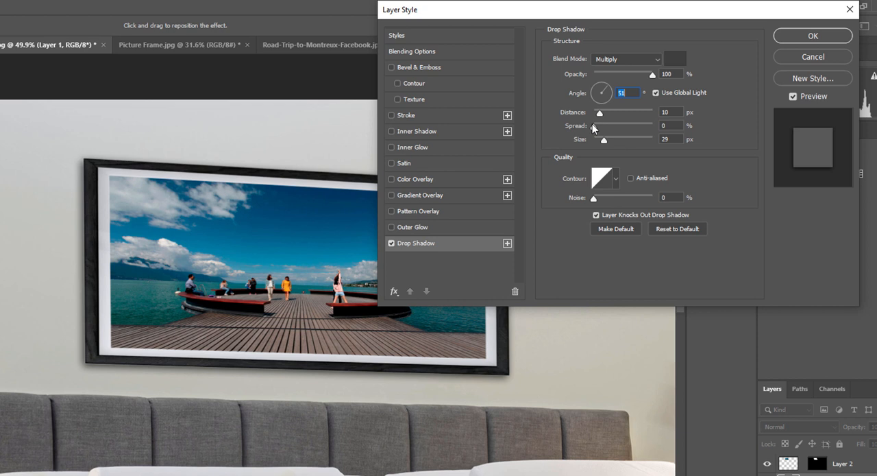
# Set the drop shadow to Distance 11 px, Spread 7% and Size 16 px
pyautogui.moveTo(604, 139); pyautogui.dragTo(601, 142)
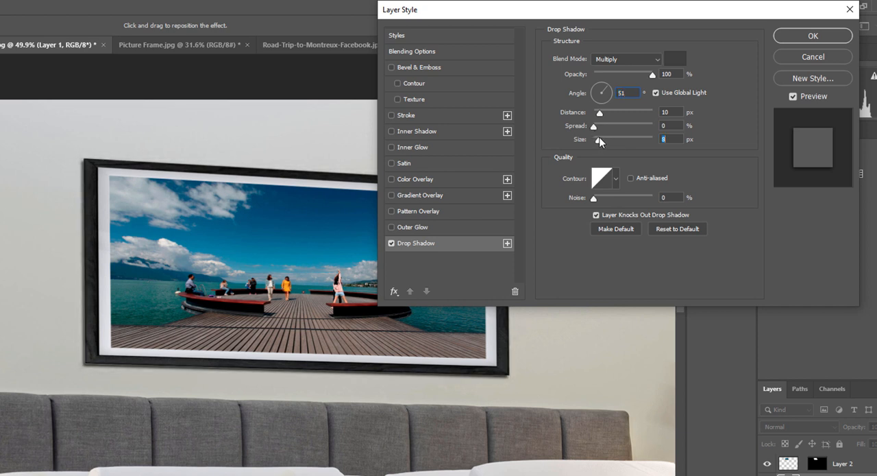
pyautogui.moveTo(598, 139); pyautogui.dragTo(603, 139)
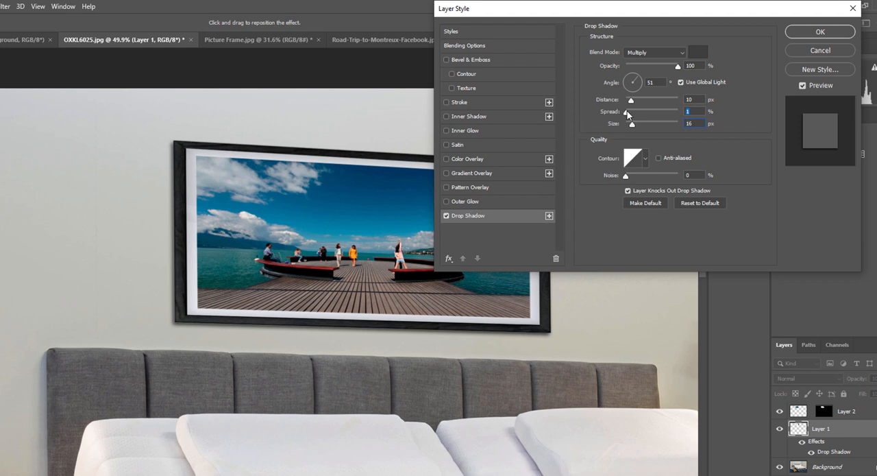
pyautogui.moveTo(627, 111); pyautogui.dragTo(634, 111)
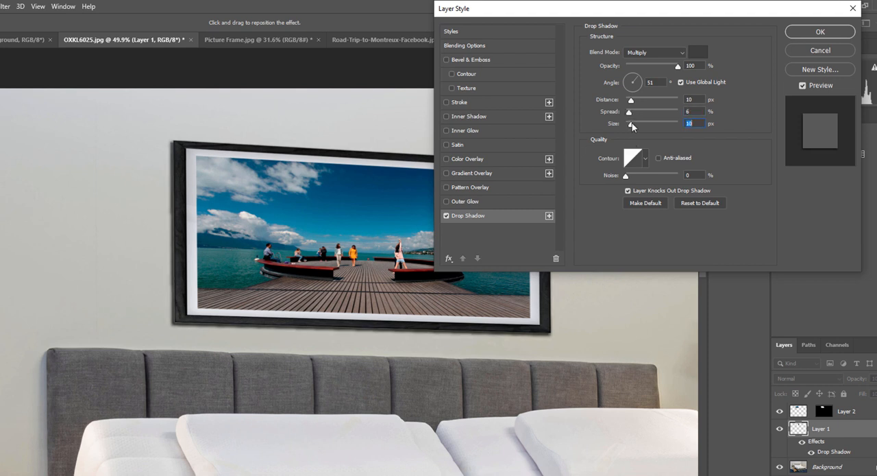
pyautogui.moveTo(631, 100); pyautogui.dragTo(634, 99)
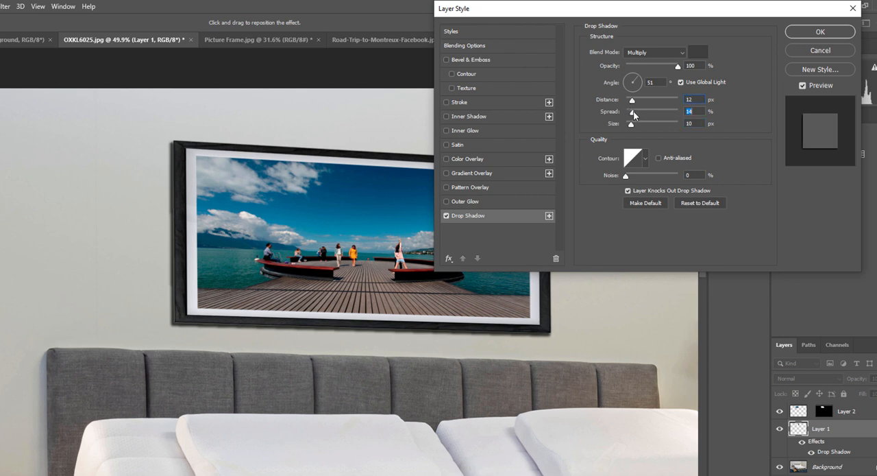
pyautogui.moveTo(634, 114); pyautogui.dragTo(629, 114)
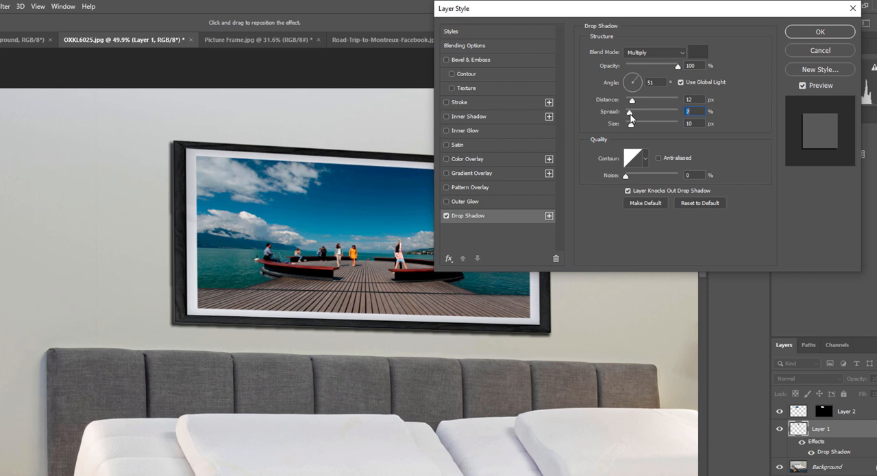
pyautogui.moveTo(629, 123); pyautogui.dragTo(634, 127)
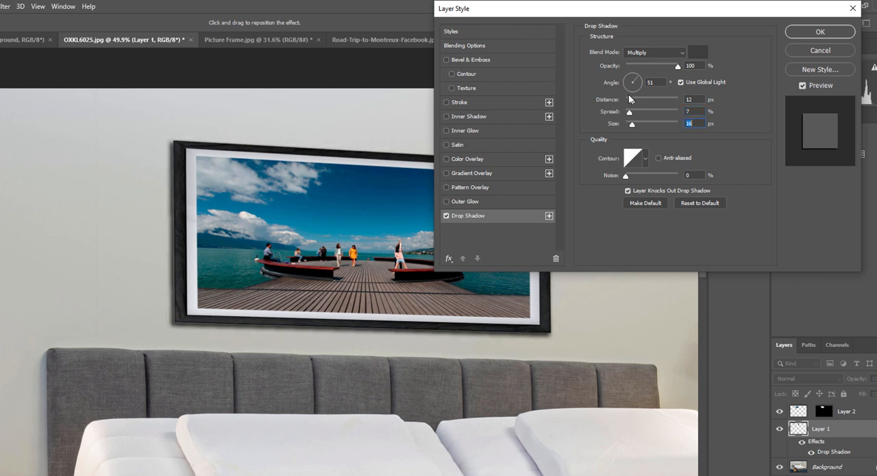
pyautogui.moveTo(634, 100); pyautogui.dragTo(632, 100)
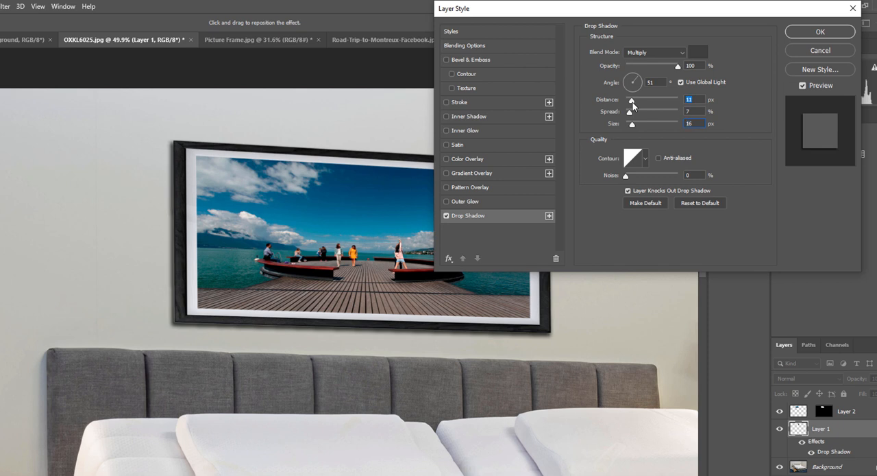
# Change the shadow colour to grey #747474 and apply the style
pyautogui.click(698, 52)
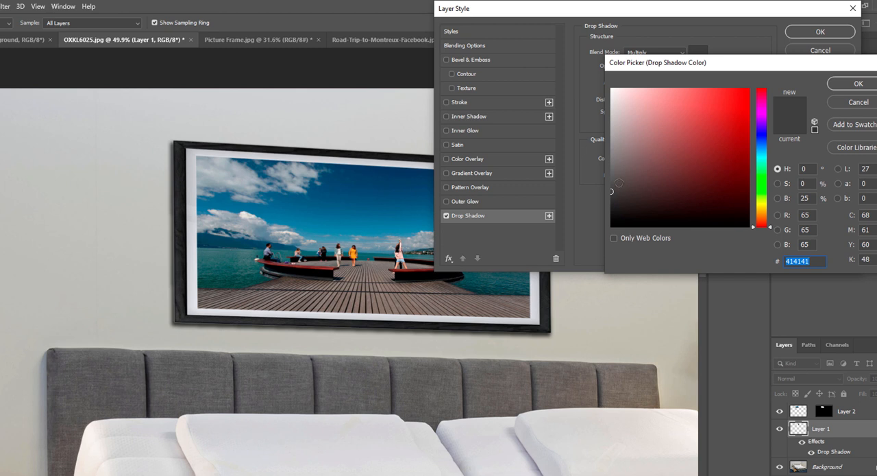
pyautogui.click(610, 173)
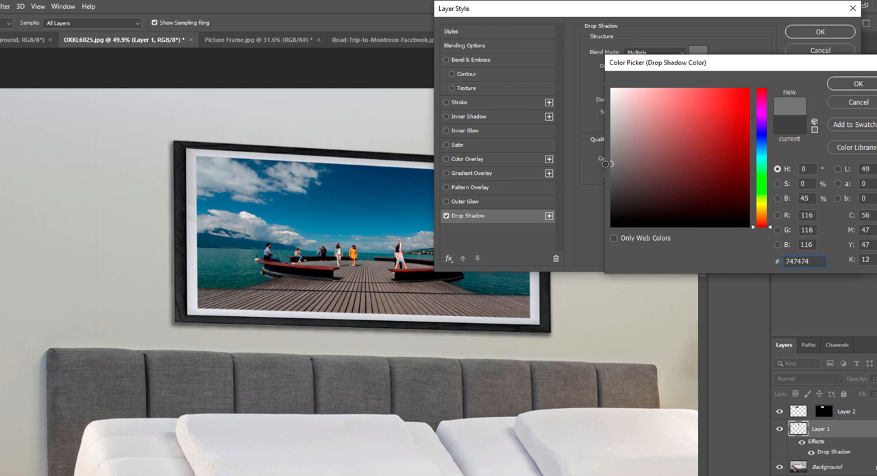
pyautogui.click(858, 83)
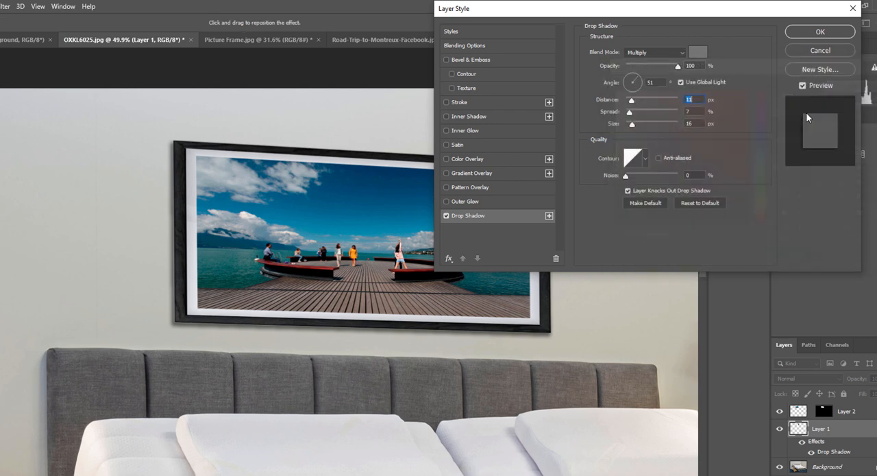
pyautogui.click(819, 32)
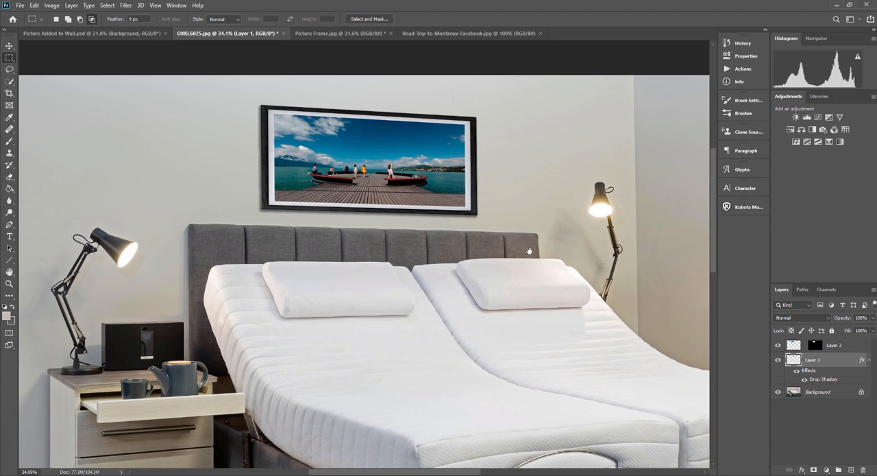
pyautogui.moveTo(475, 216)
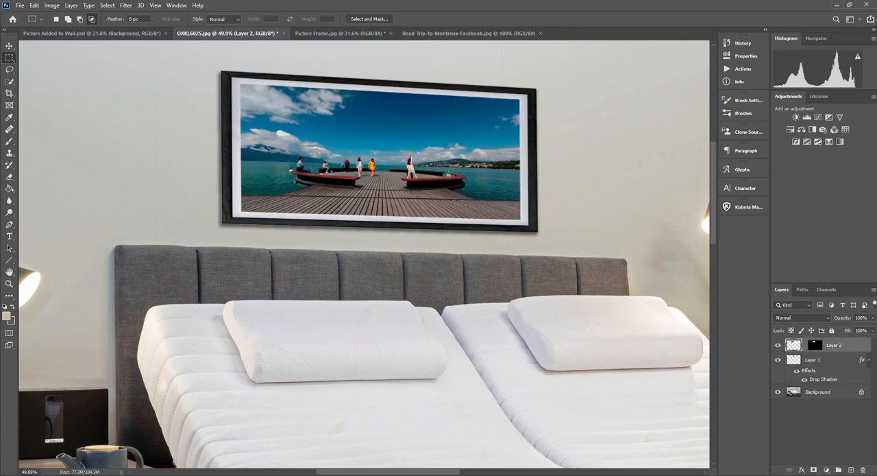
# Apply Brightness/Contrast with Brightness 8 and Contrast -50 to the pier photo
pyautogui.click(52, 5)
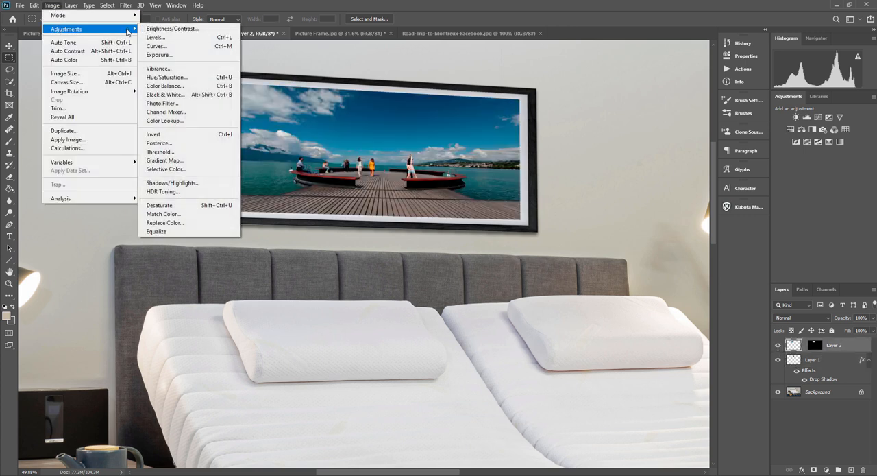
pyautogui.click(172, 28)
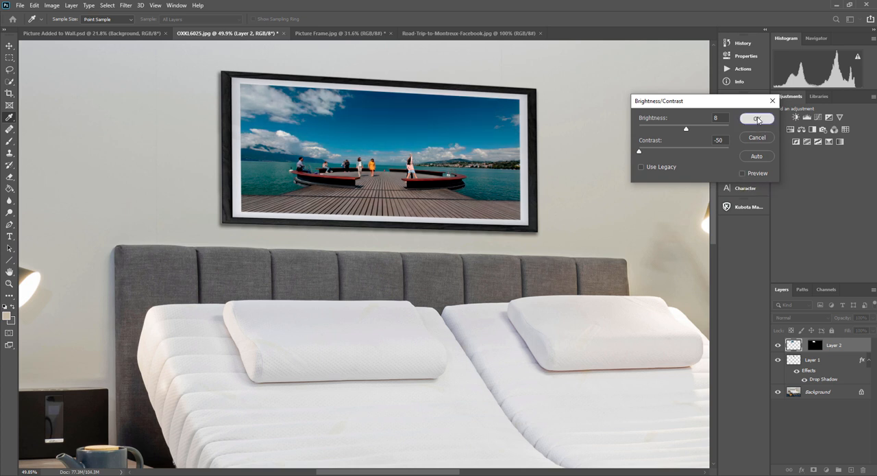
pyautogui.click(757, 118)
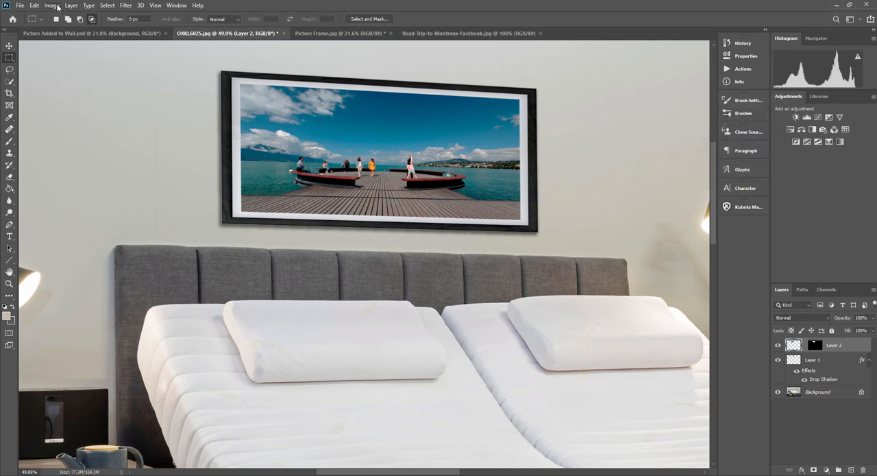